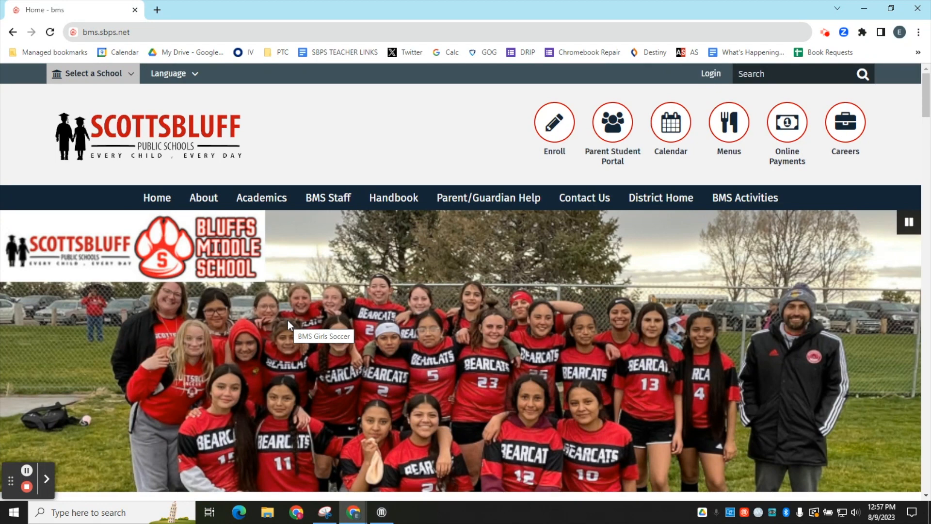
mouse_move(173, 27)
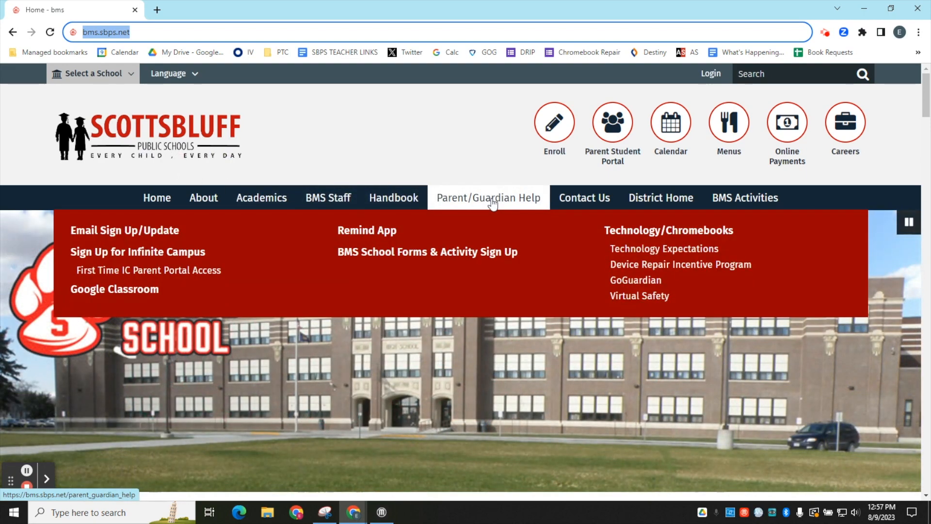
mouse_move(137, 251)
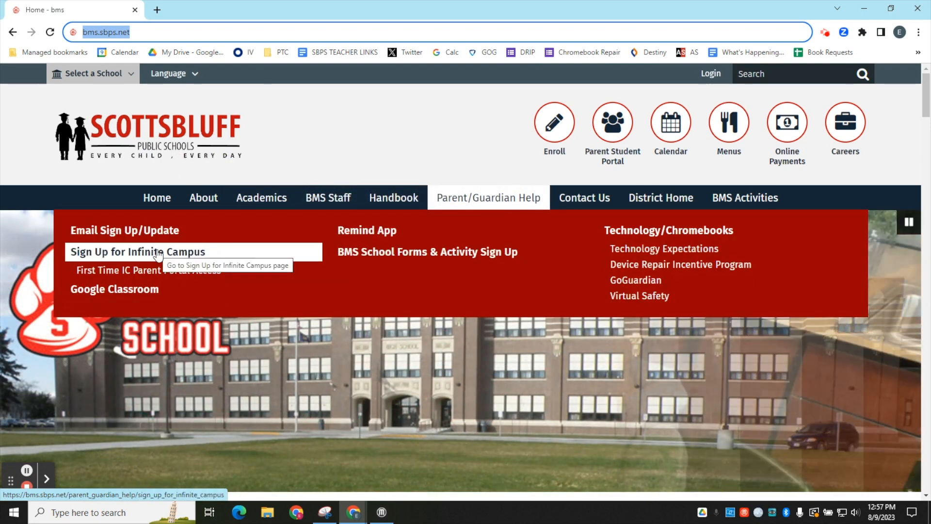
Step: Open Sign Up for Infinite Campus and scroll through its steps, use policy and form
click(137, 252)
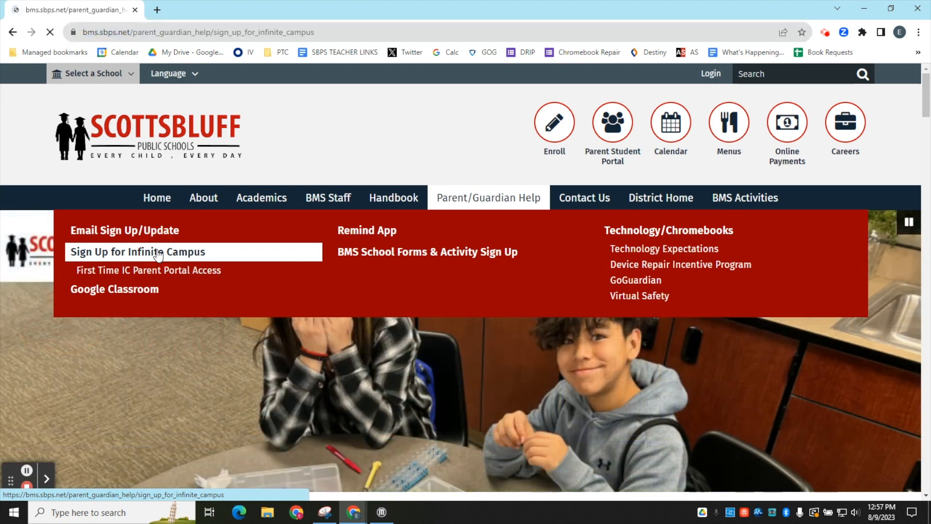
click(138, 252)
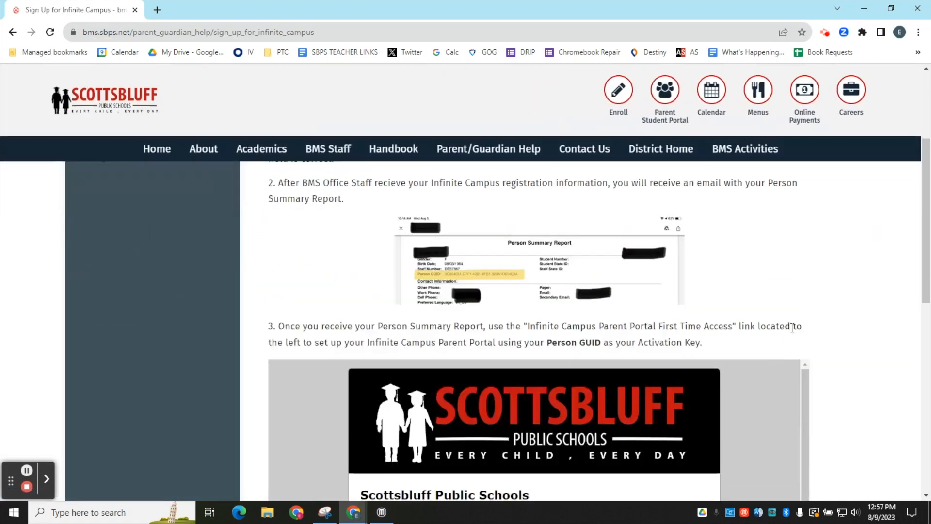
scroll(down, 3)
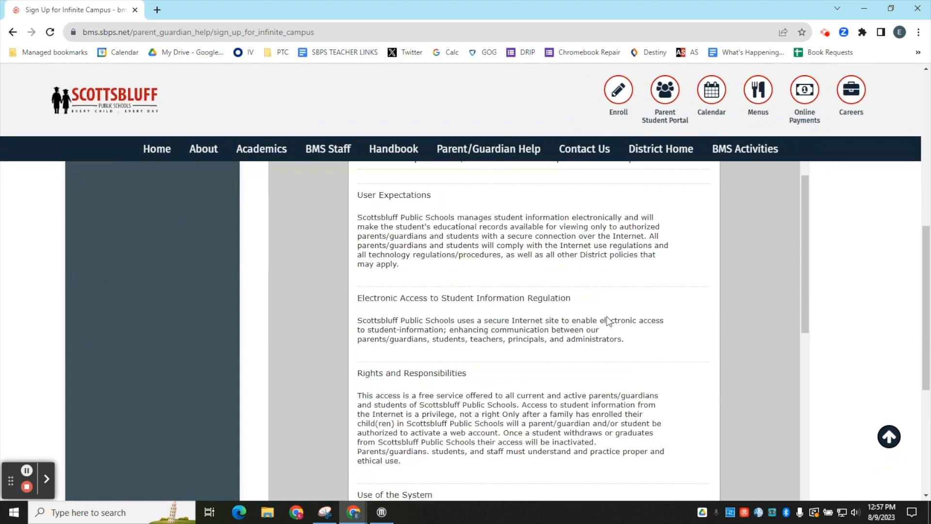
scroll(down, 3)
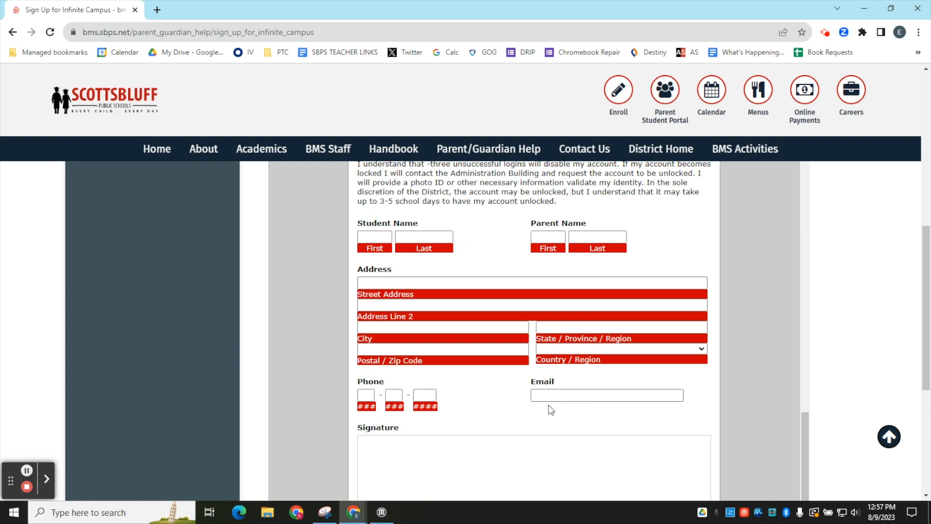
mouse_move(494, 416)
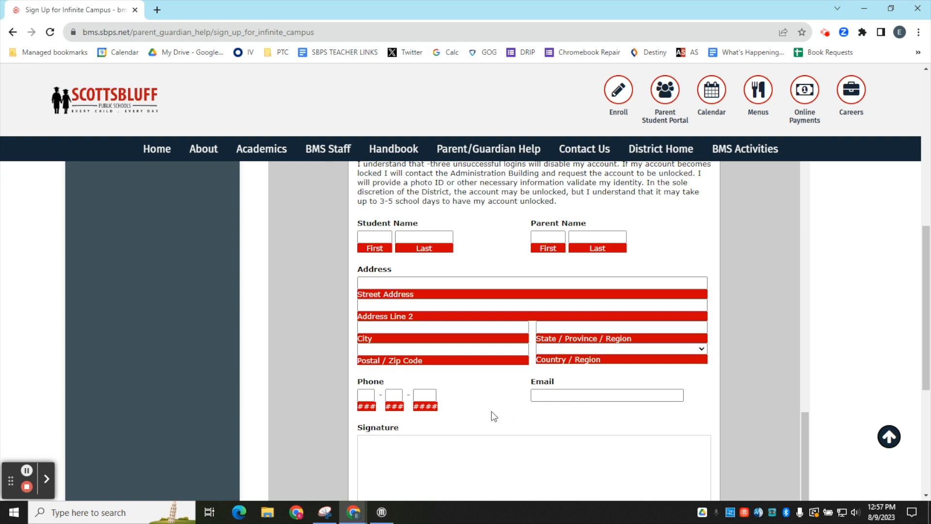
click(606, 395)
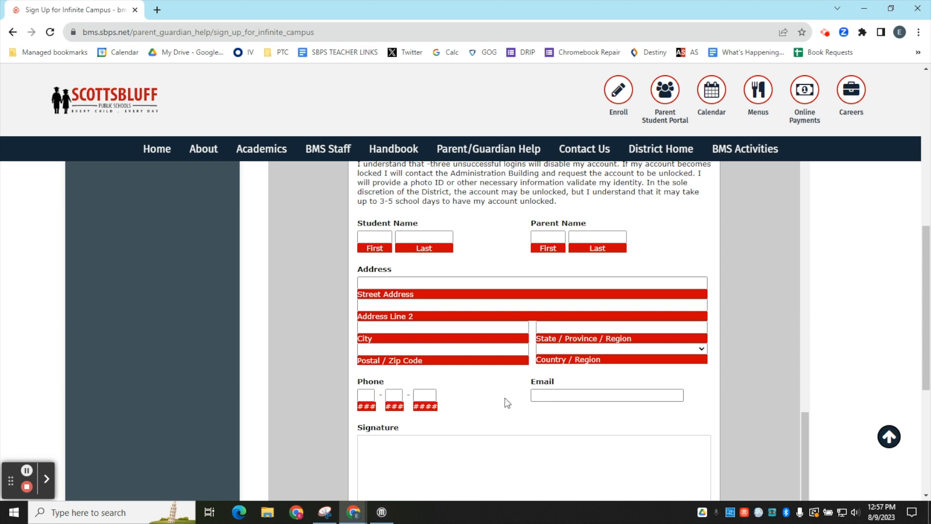
scroll(up, 3)
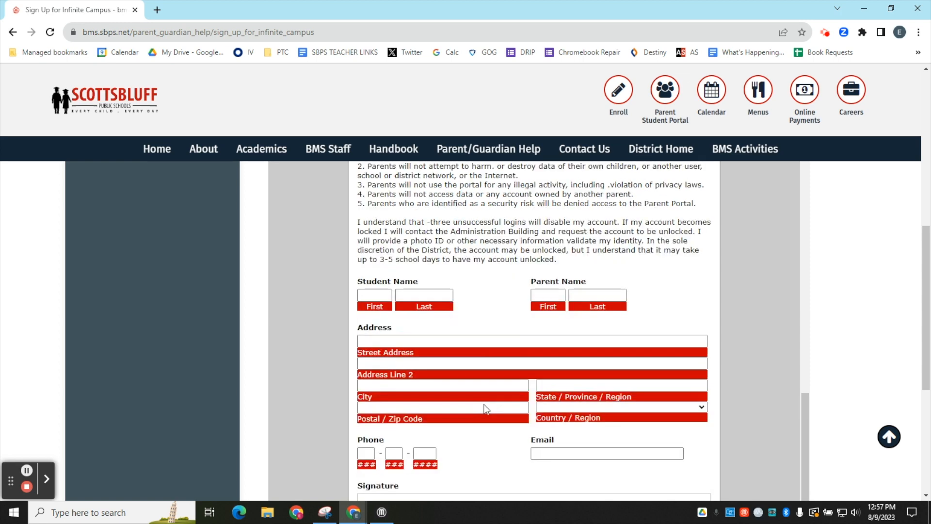
scroll(up, 3)
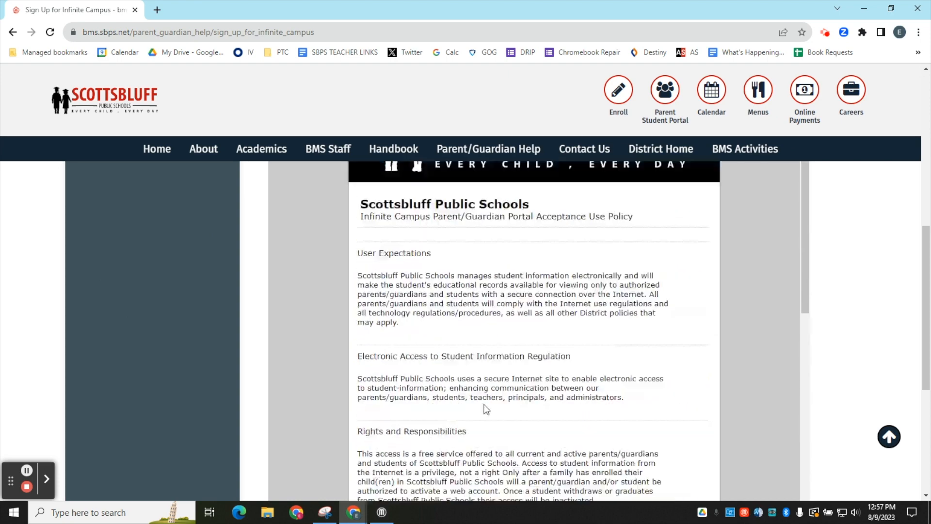
scroll(up, 3)
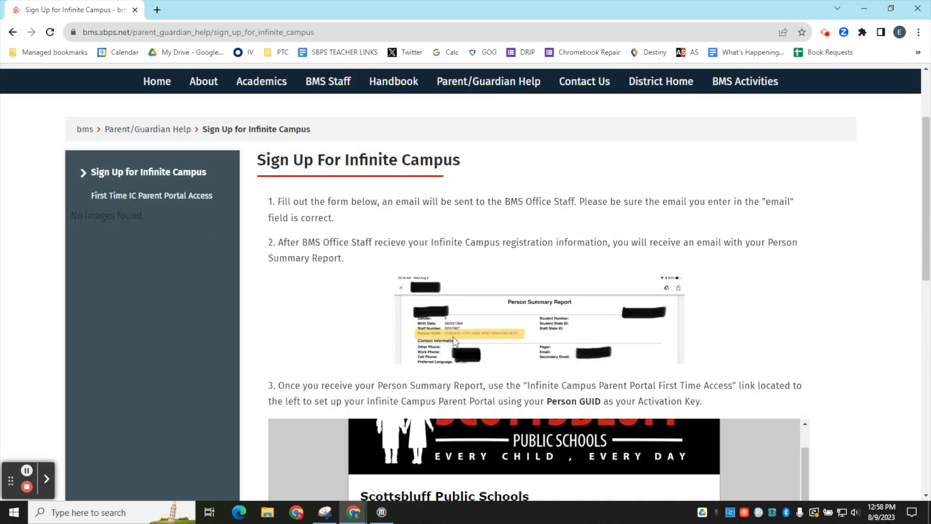
mouse_move(152, 195)
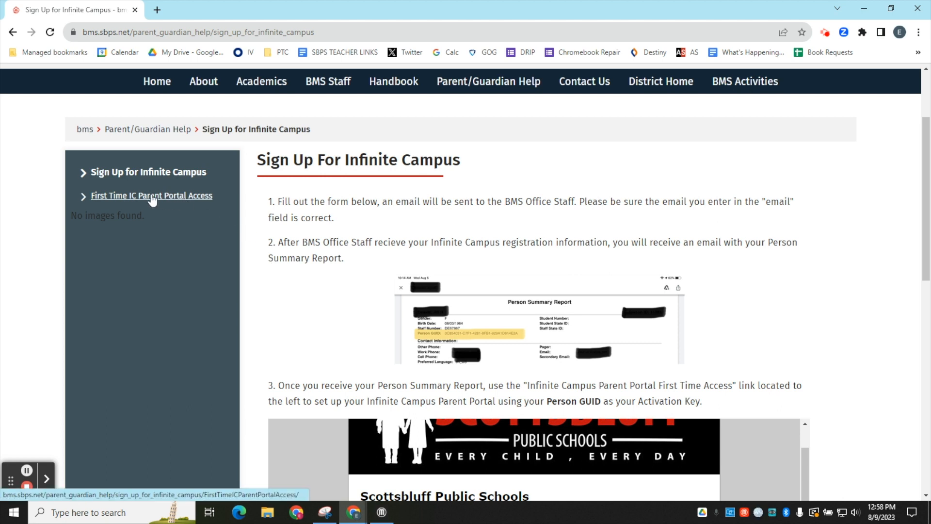
mouse_move(151, 195)
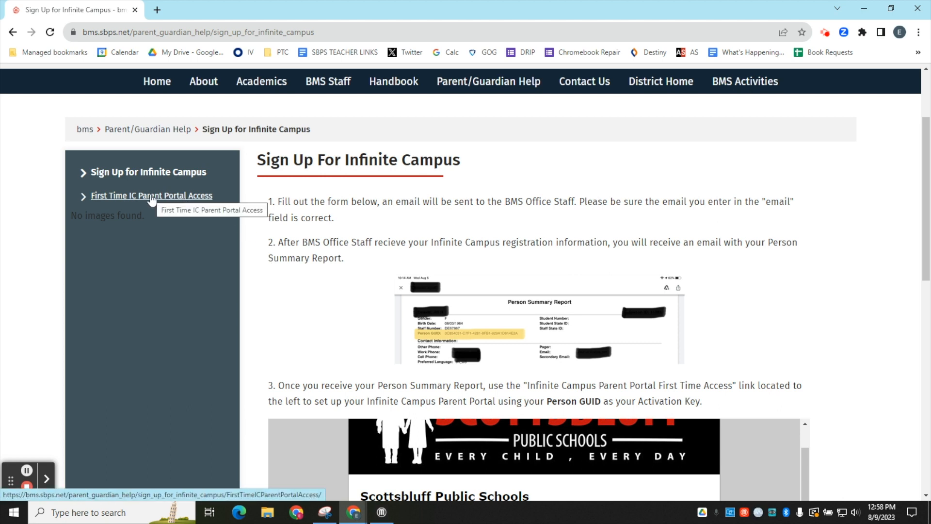
Step: Open First Time IC Parent Portal Access and place the cursor in the Activation Key field
click(151, 195)
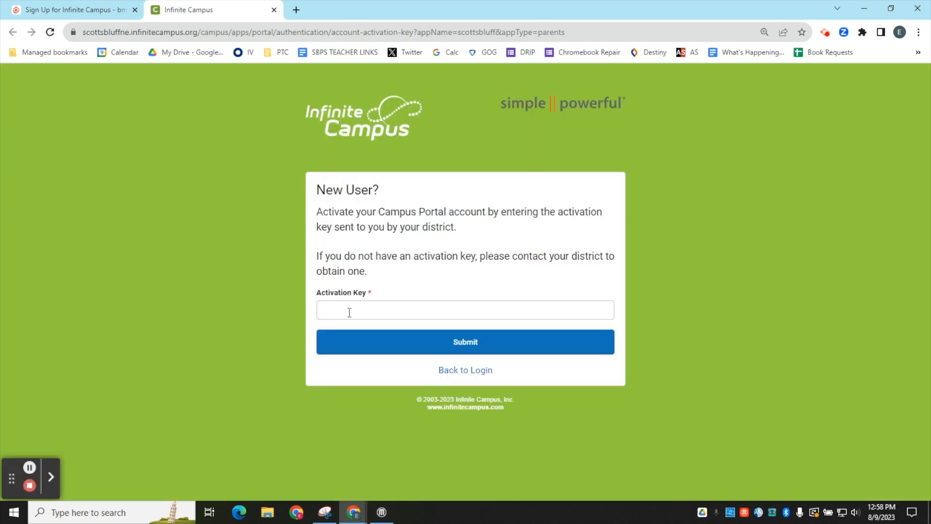
click(465, 309)
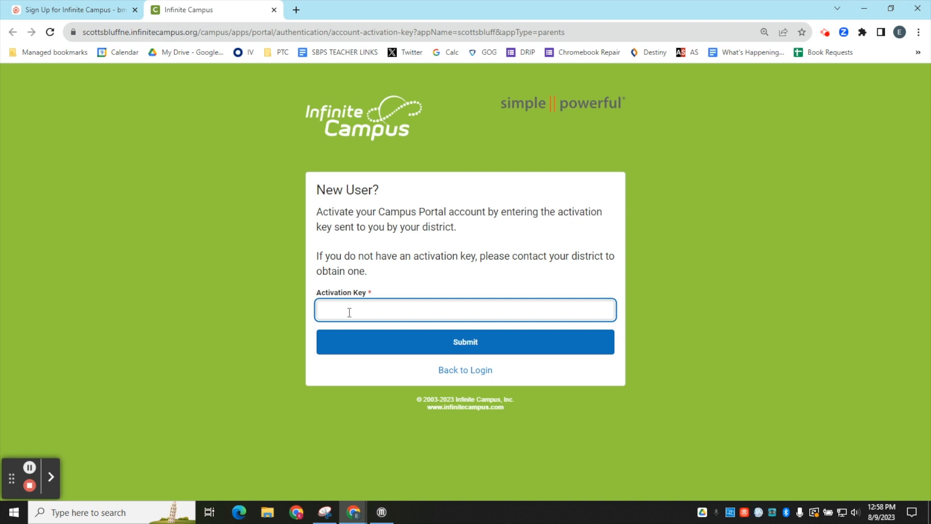